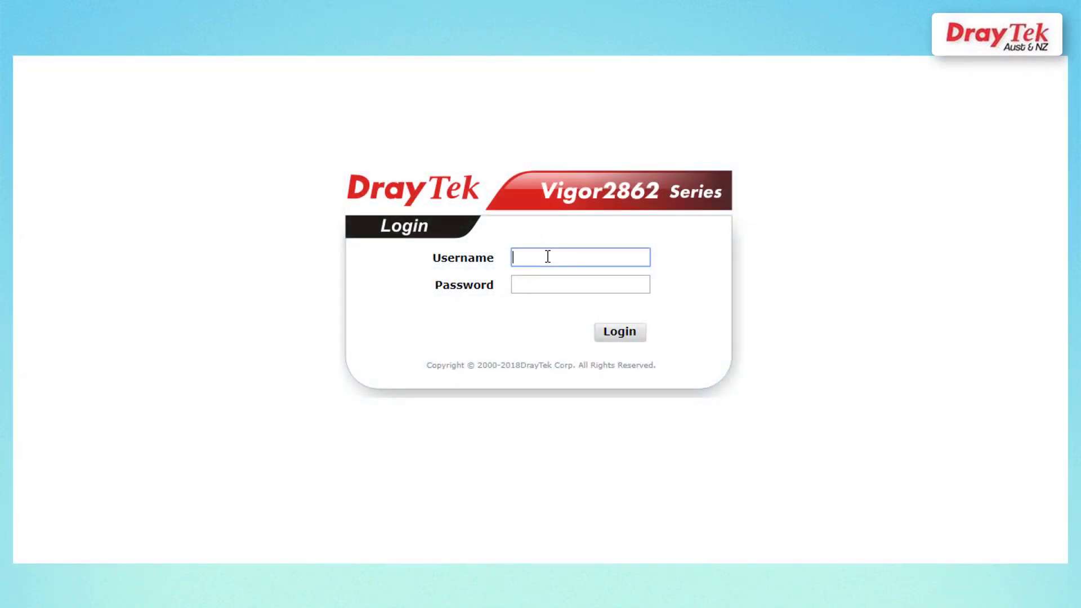
Step: Log in to the Vigor2862 as admin
{"action": "type", "text": "admin"}
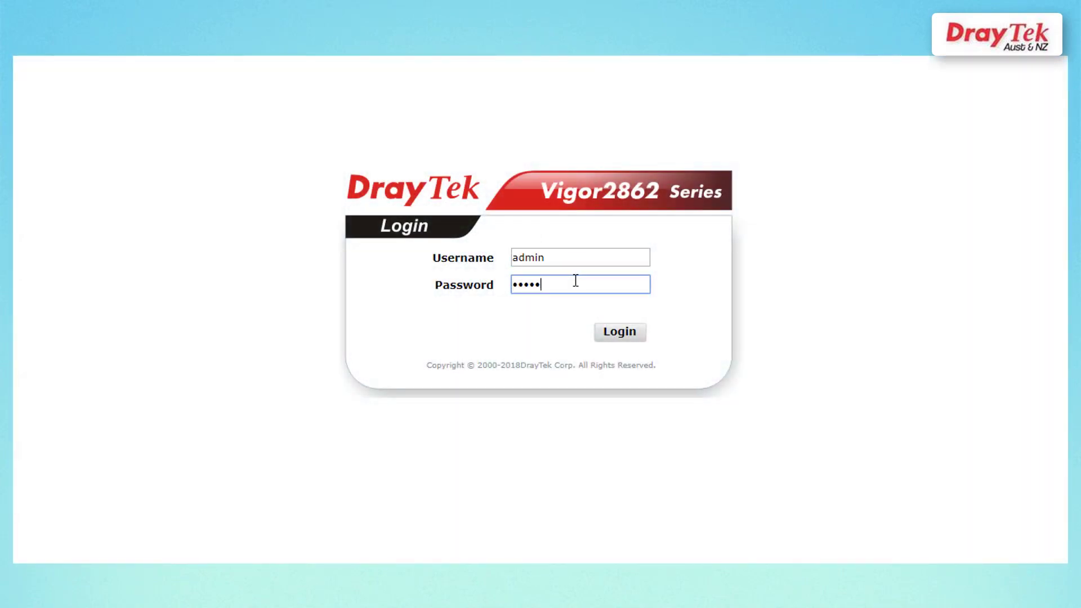
{"action": "left_click", "coordinate": [618, 332]}
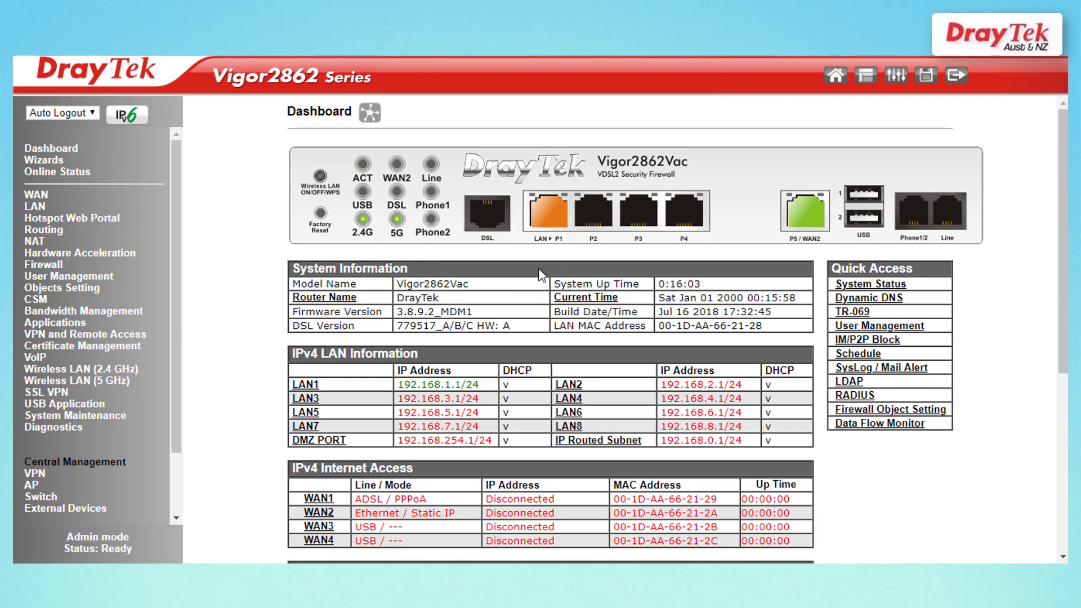
Step: In Firewall General Setup, change the Default Rule filter action to Block and save
{"action": "left_click", "coordinate": [43, 264]}
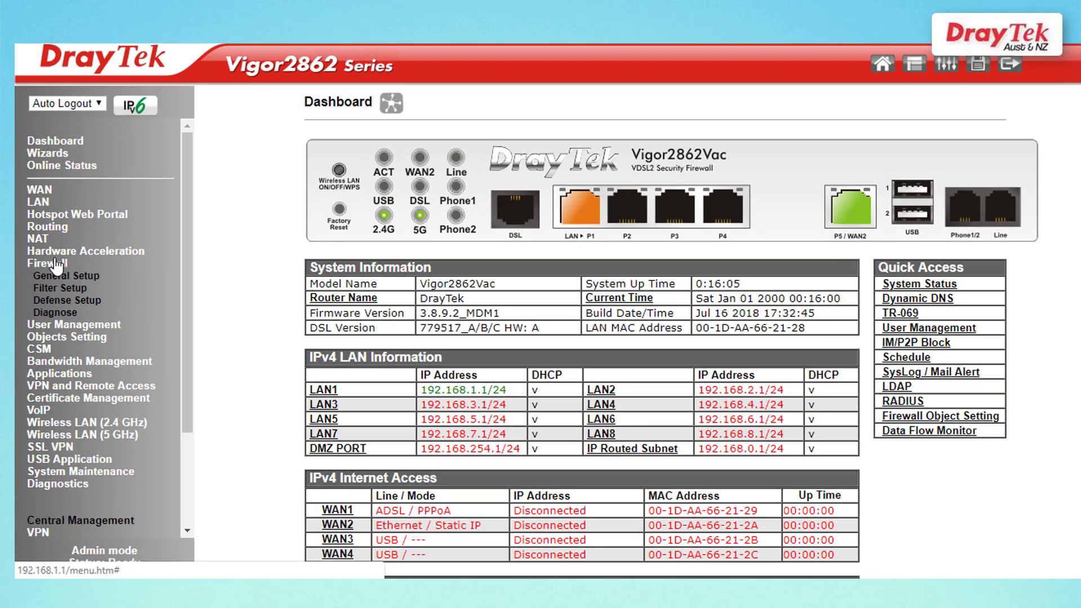
{"action": "left_click", "coordinate": [66, 275]}
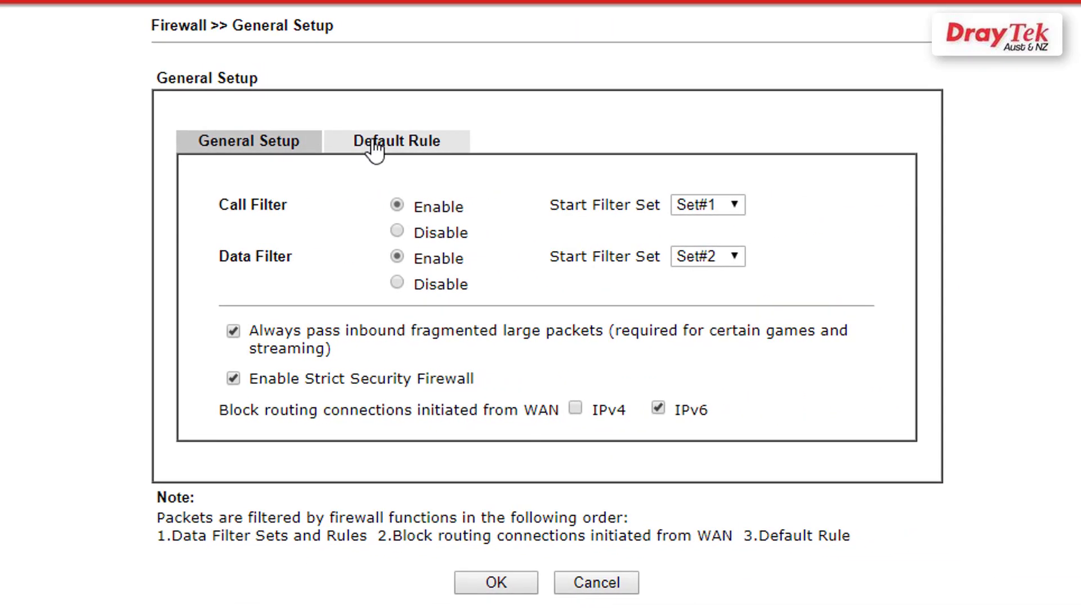
{"action": "left_click", "coordinate": [396, 141]}
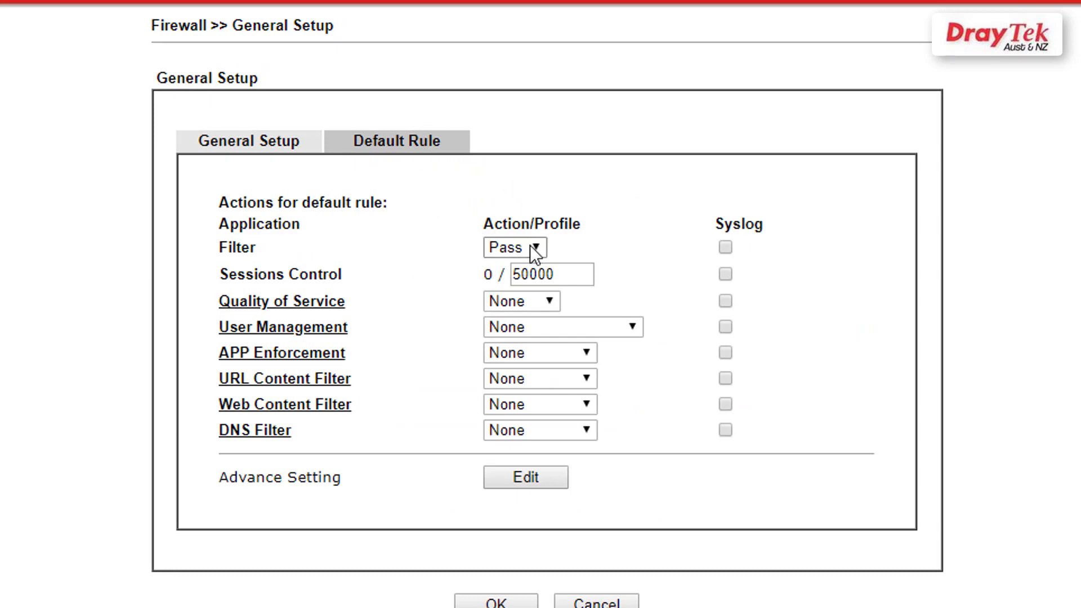
{"action": "left_click", "coordinate": [514, 247]}
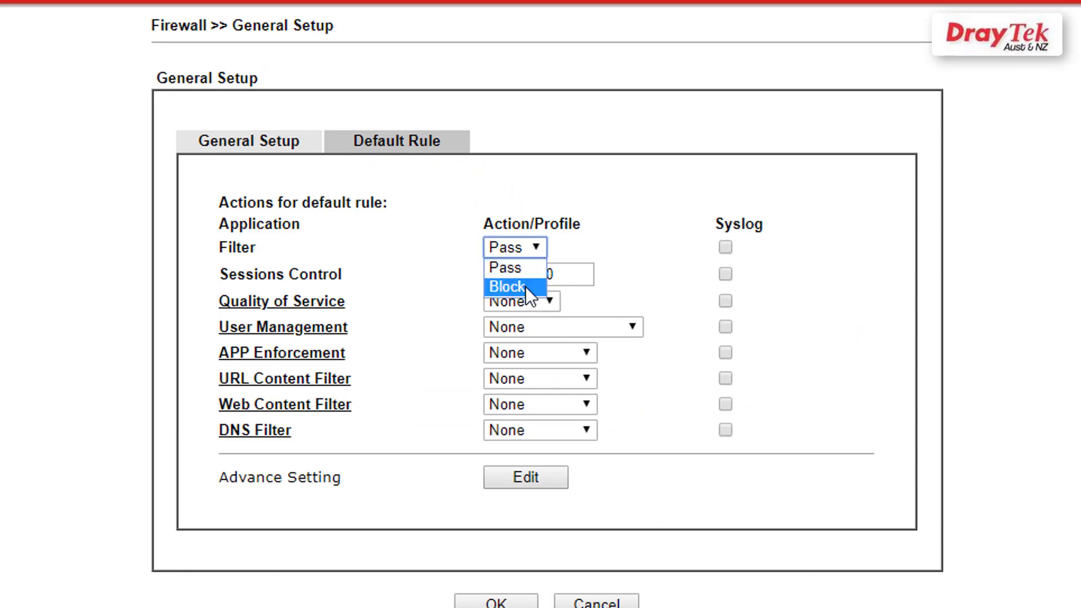
{"action": "left_click", "coordinate": [514, 286]}
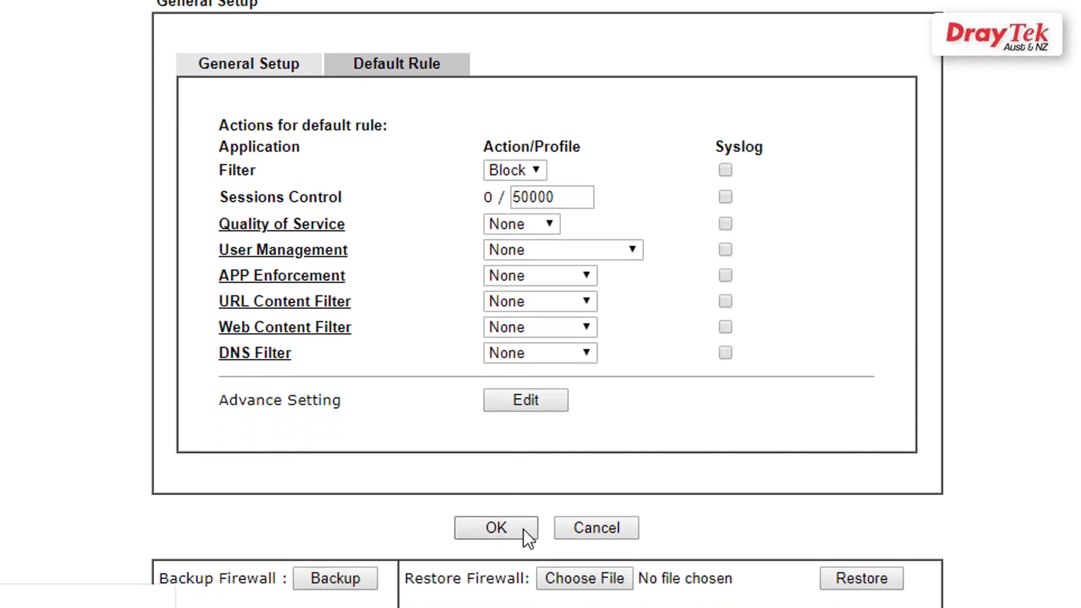
{"action": "left_click", "coordinate": [496, 527]}
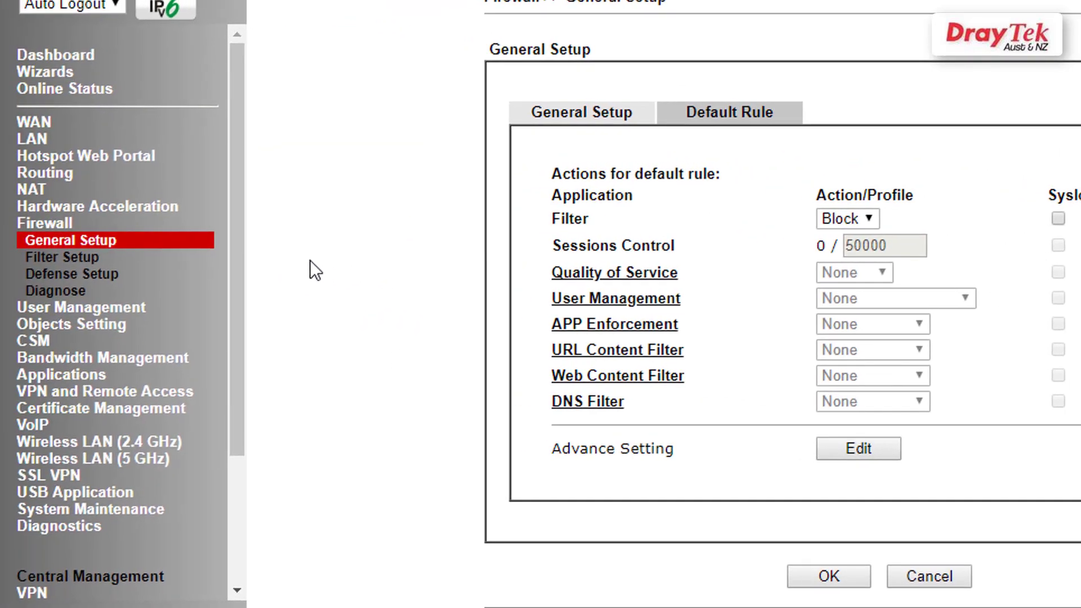
{"action": "mouse_move", "coordinate": [76, 262]}
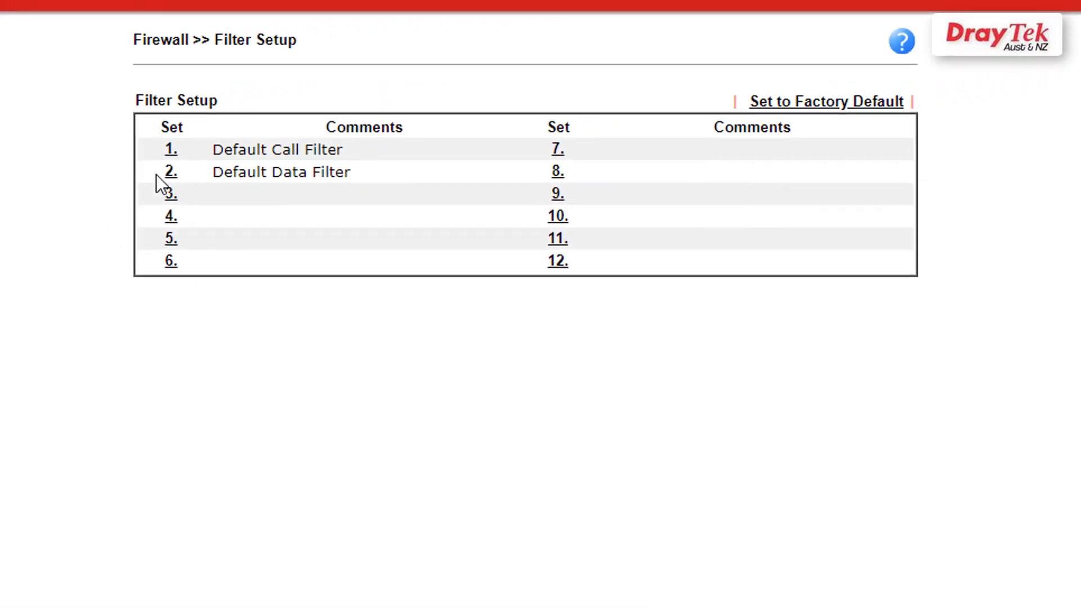
Step: Enable filter set 2 rule 2, comment 'Main to Remote', direction LAN/DMZ/RT/VPN -> LAN/DMZ/RT/VPN
{"action": "left_click", "coordinate": [165, 171]}
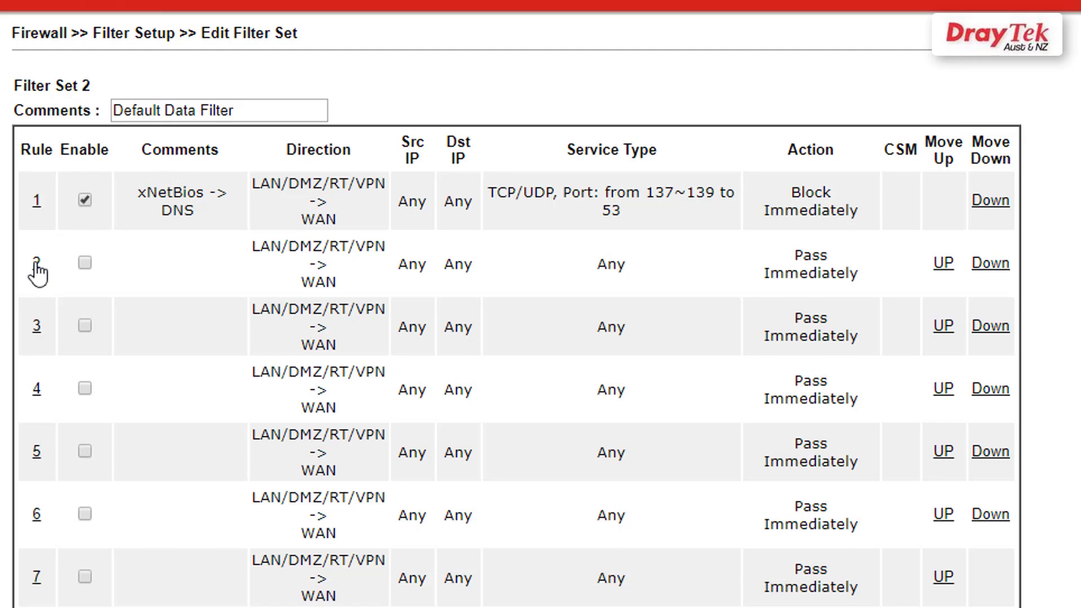
{"action": "left_click", "coordinate": [37, 264]}
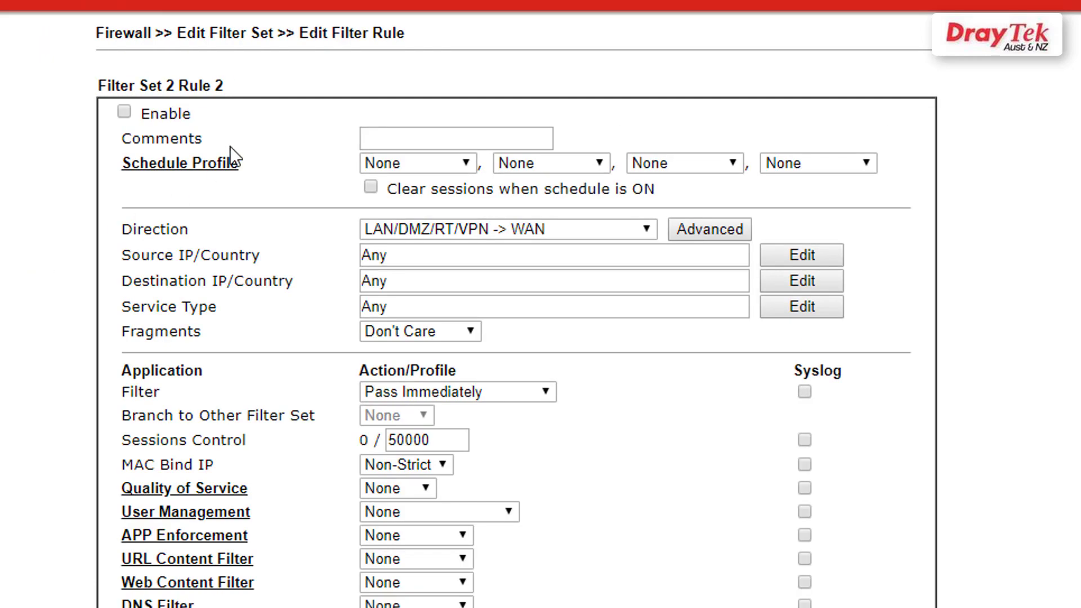
{"action": "left_click", "coordinate": [123, 111]}
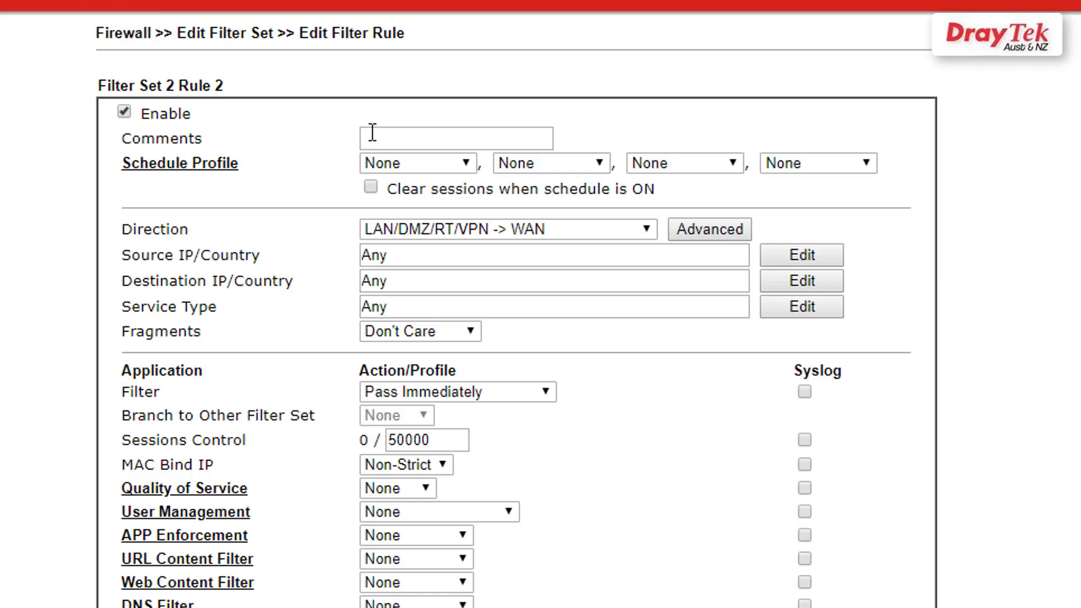
{"action": "type", "text": "Main to Remote"}
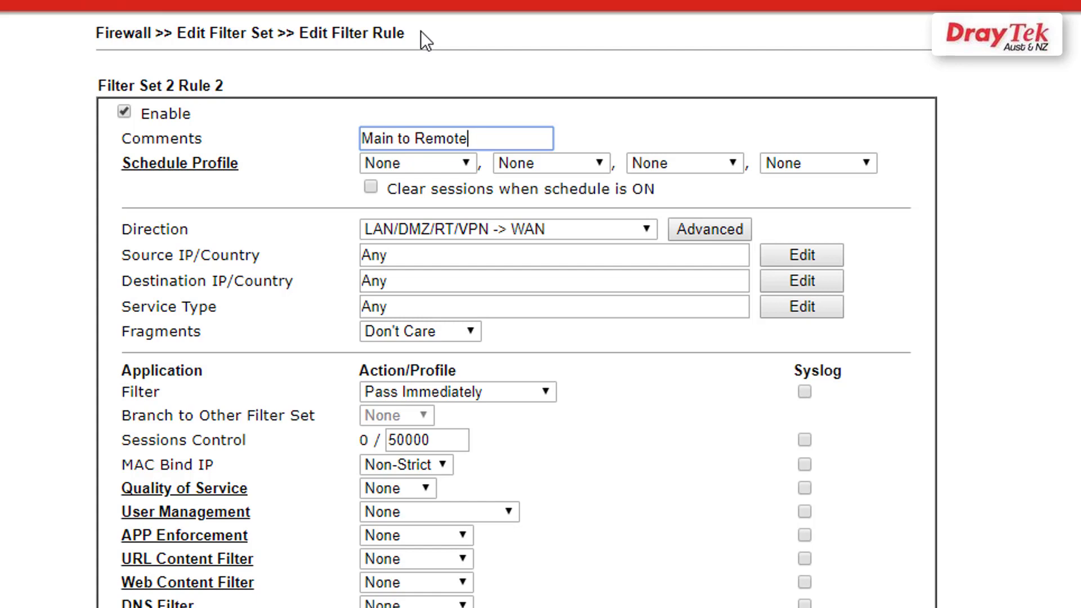
{"action": "left_click", "coordinate": [507, 229]}
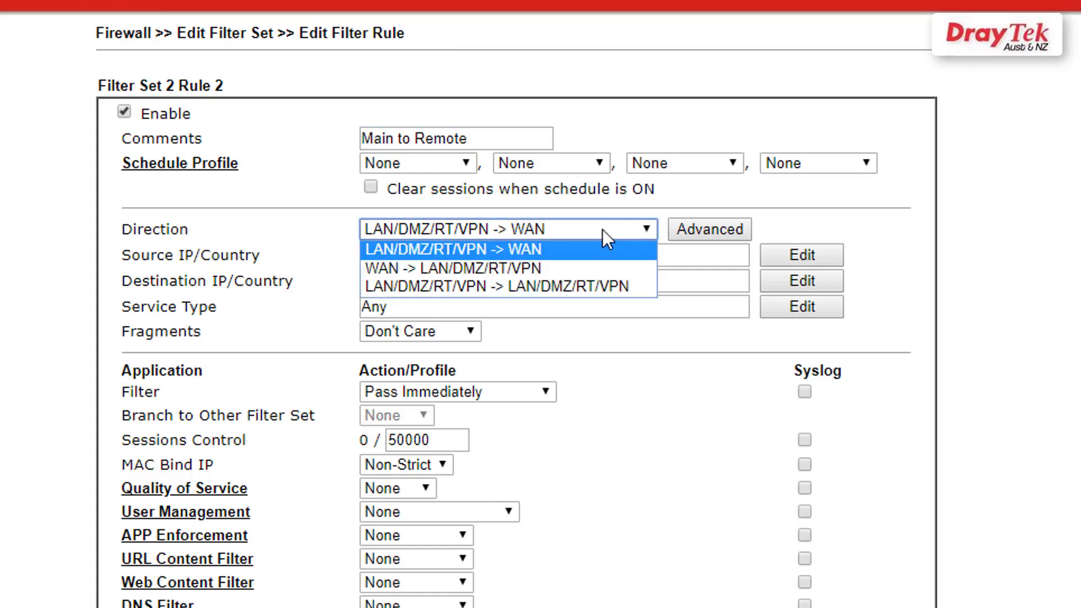
{"action": "mouse_move", "coordinate": [609, 287]}
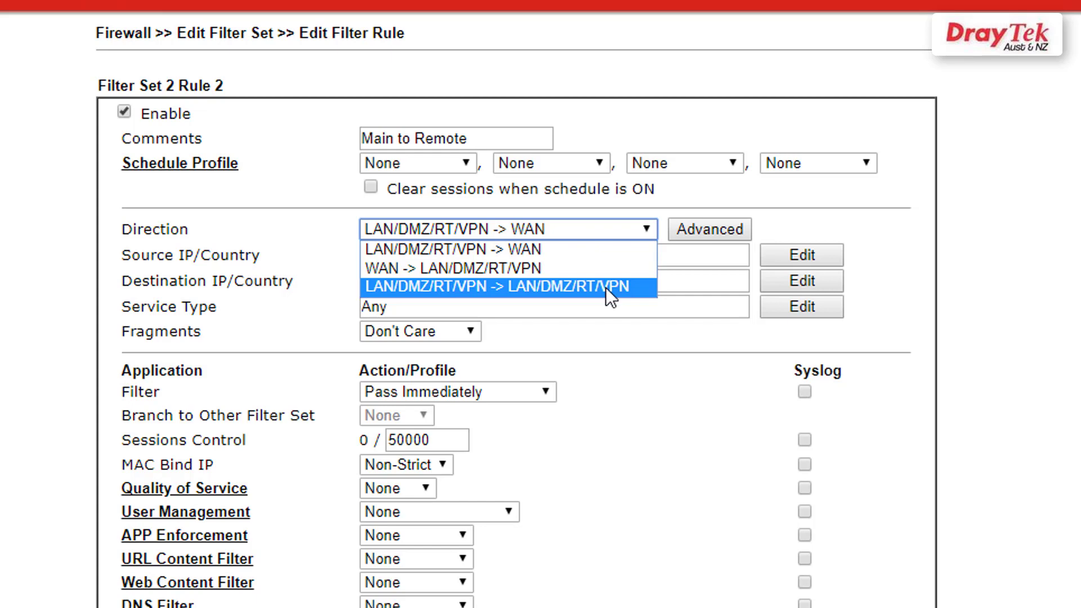
{"action": "left_click", "coordinate": [490, 285]}
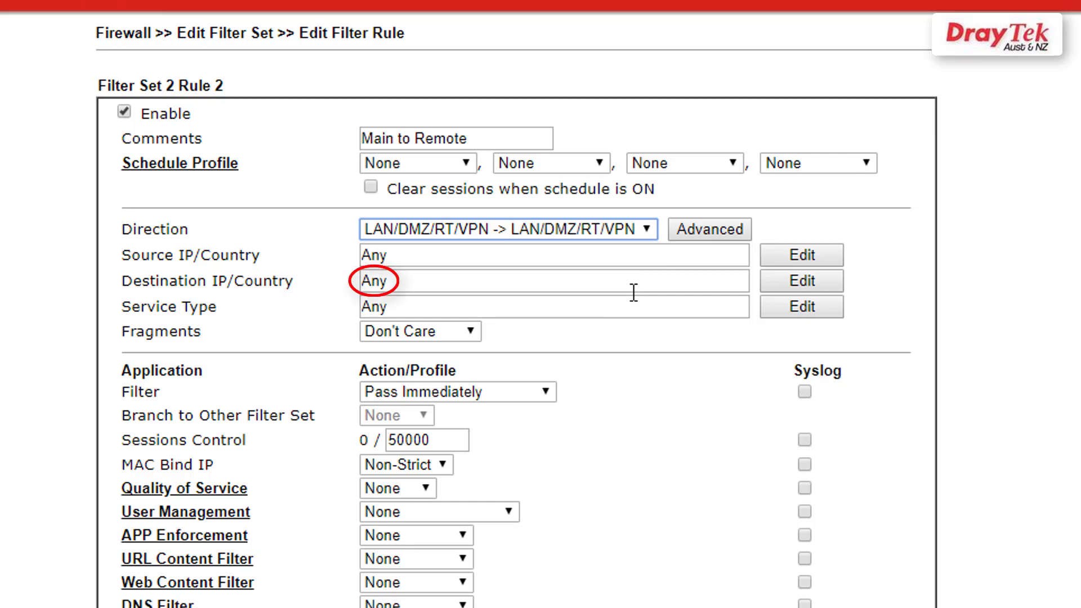
{"action": "mouse_move", "coordinate": [699, 294]}
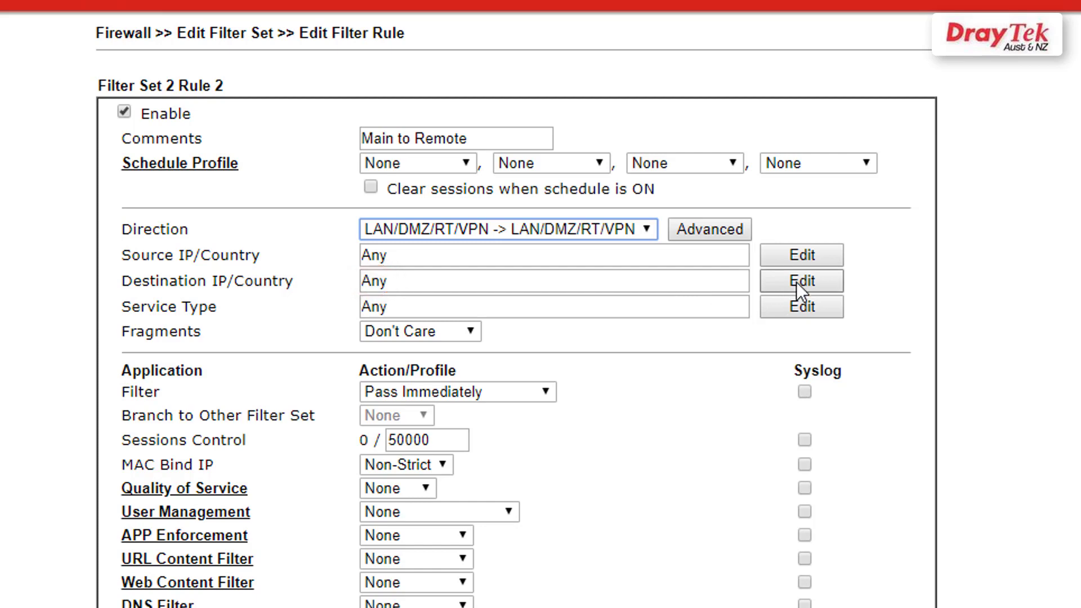
Step: Set rule 2's destination to subnet 192.168.1.1 with mask 255.255.255.0 / 24
{"action": "left_click", "coordinate": [802, 281]}
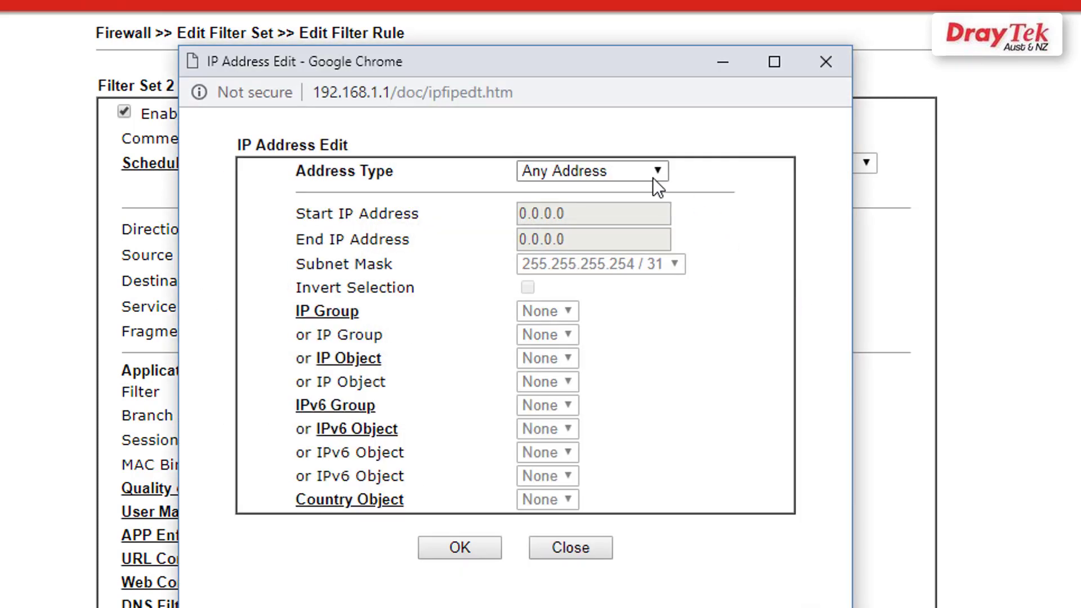
{"action": "left_click", "coordinate": [590, 170]}
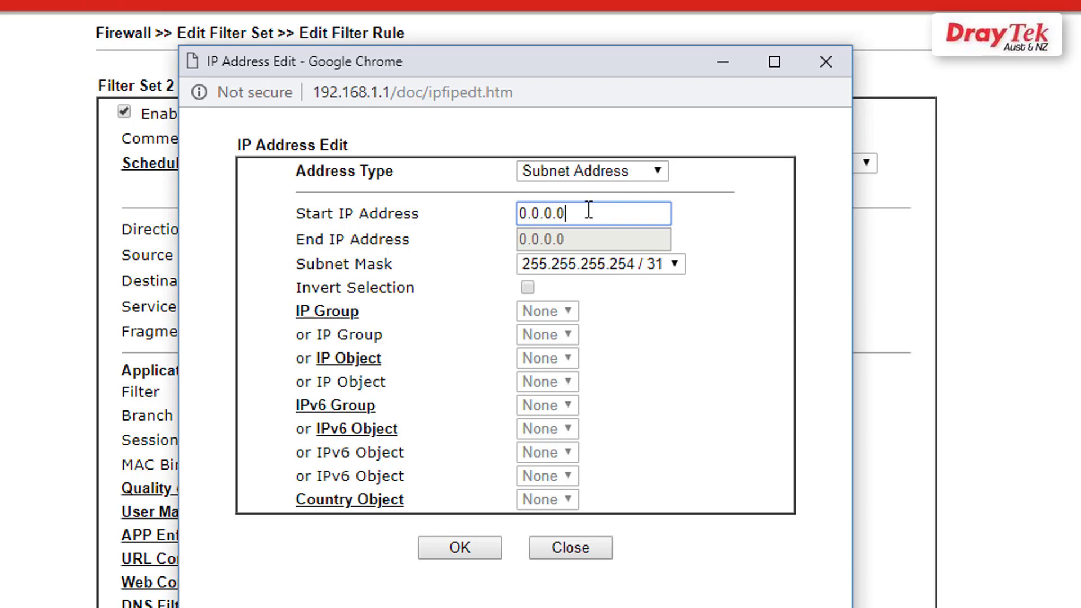
{"action": "type", "text": "192.168."}
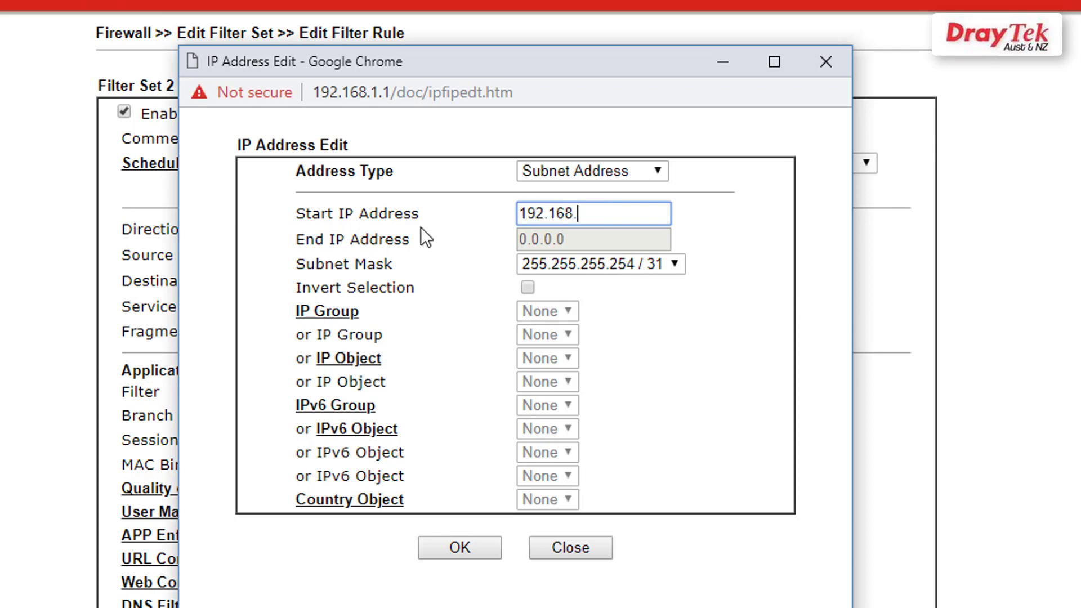
{"action": "left_click", "coordinate": [599, 264]}
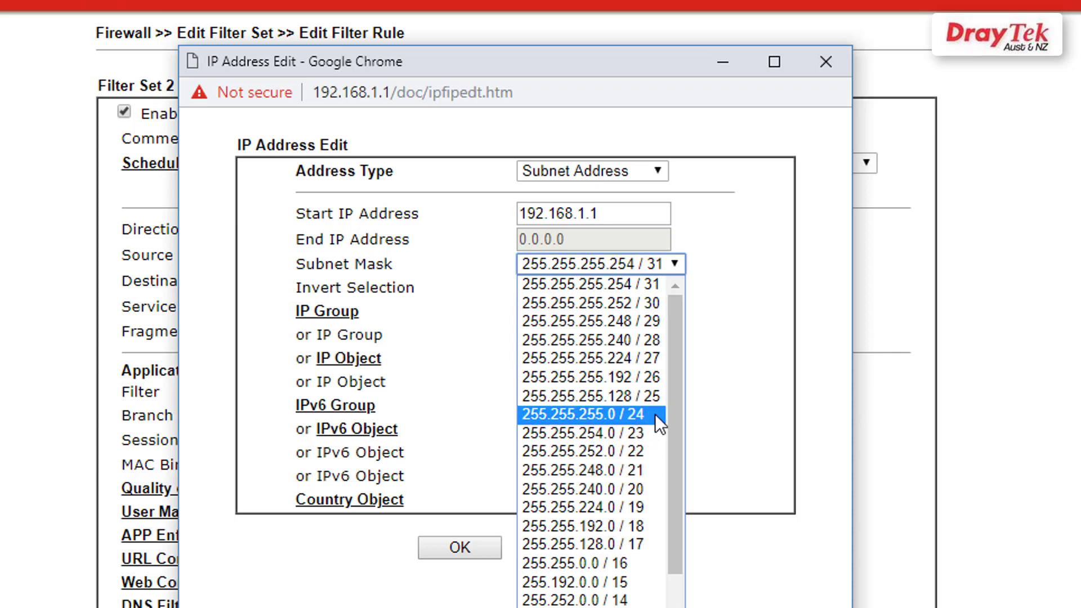
{"action": "left_click", "coordinate": [583, 415]}
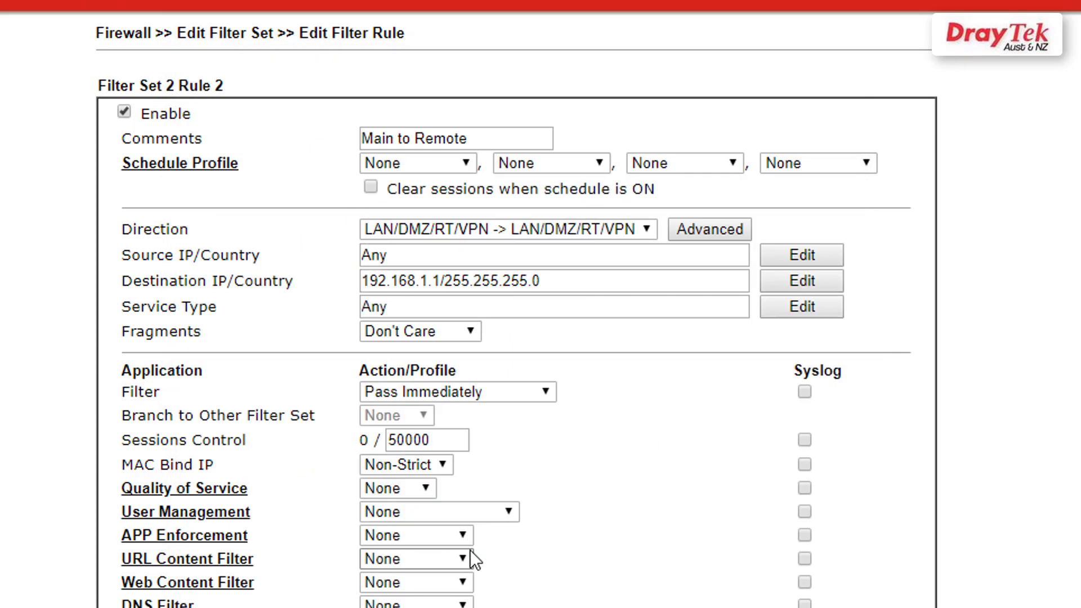
{"action": "mouse_move", "coordinate": [502, 552]}
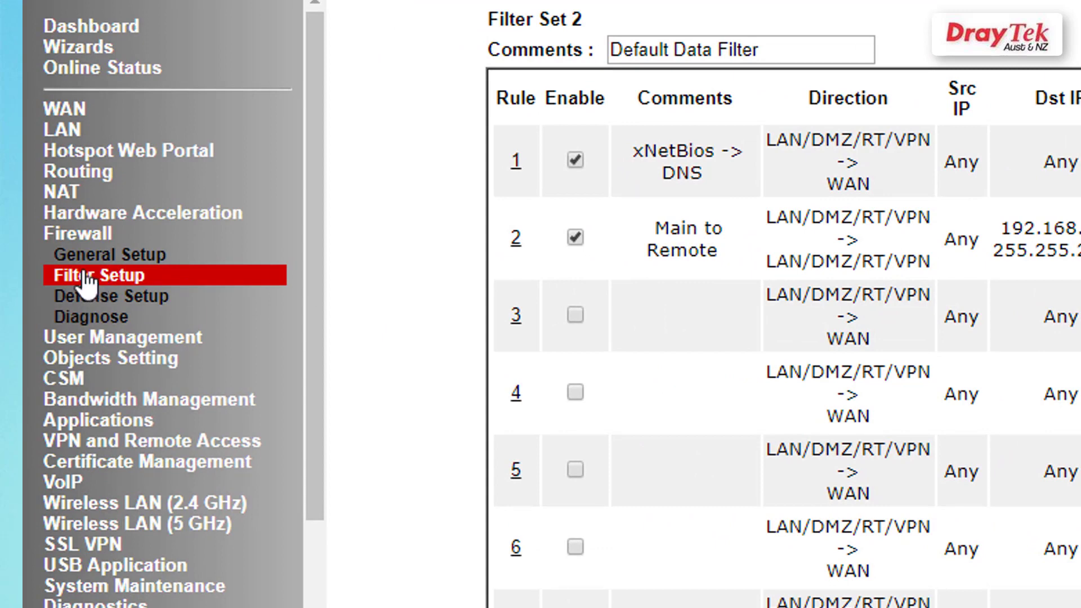
Step: Enable set 2 rule 3 as 'Remote to Main' with direction LAN/DMZ/RT/VPN -> LAN/DMZ/RT/VPN
{"action": "left_click", "coordinate": [98, 276]}
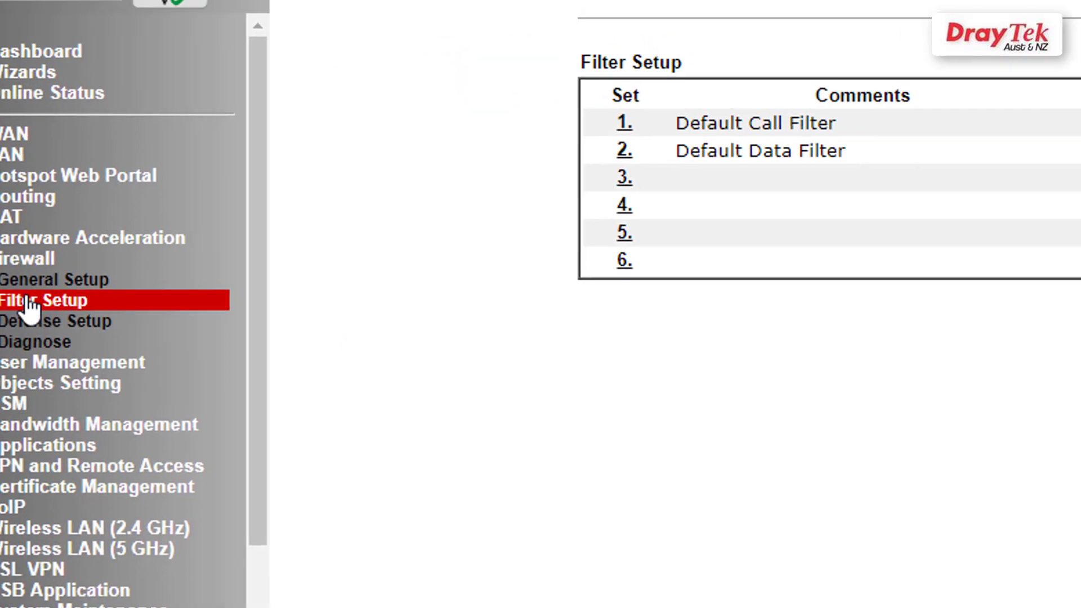
{"action": "left_click", "coordinate": [48, 300]}
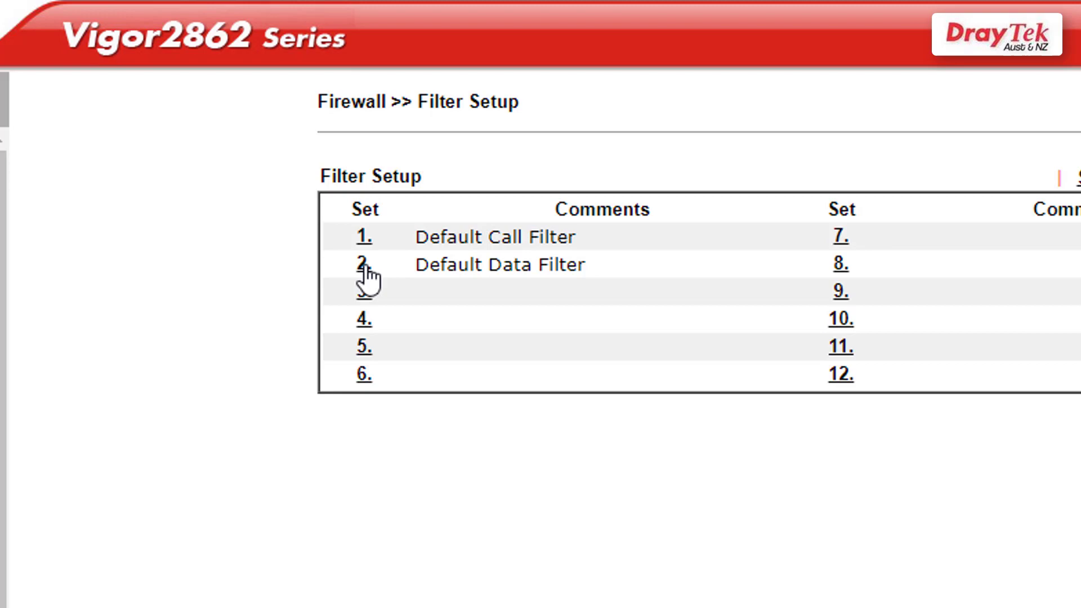
{"action": "left_click", "coordinate": [361, 264]}
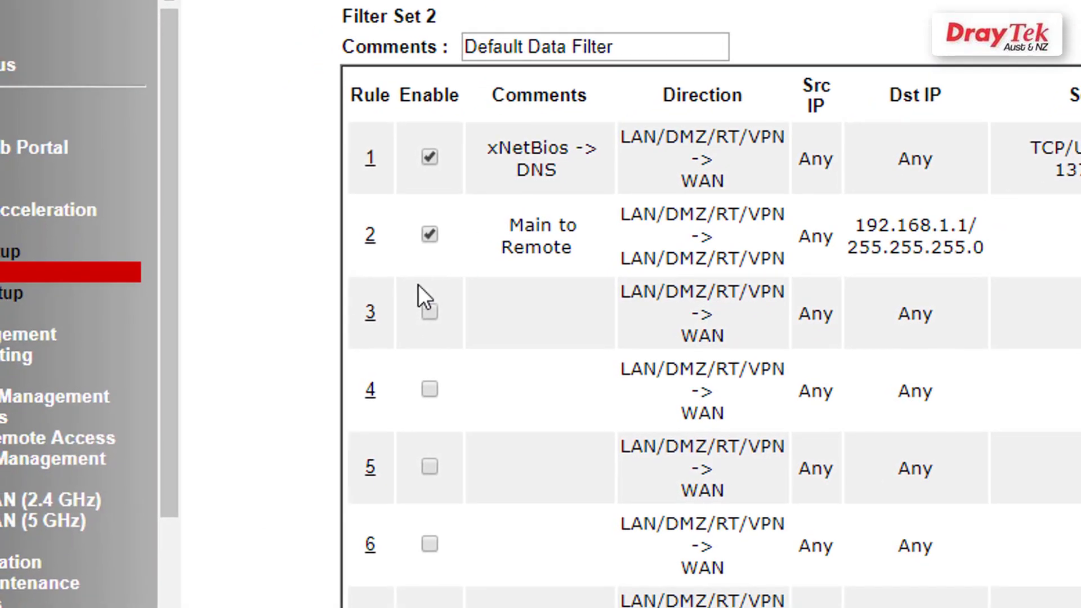
{"action": "left_click", "coordinate": [369, 313]}
{"action": "type", "text": "Remote to Main"}
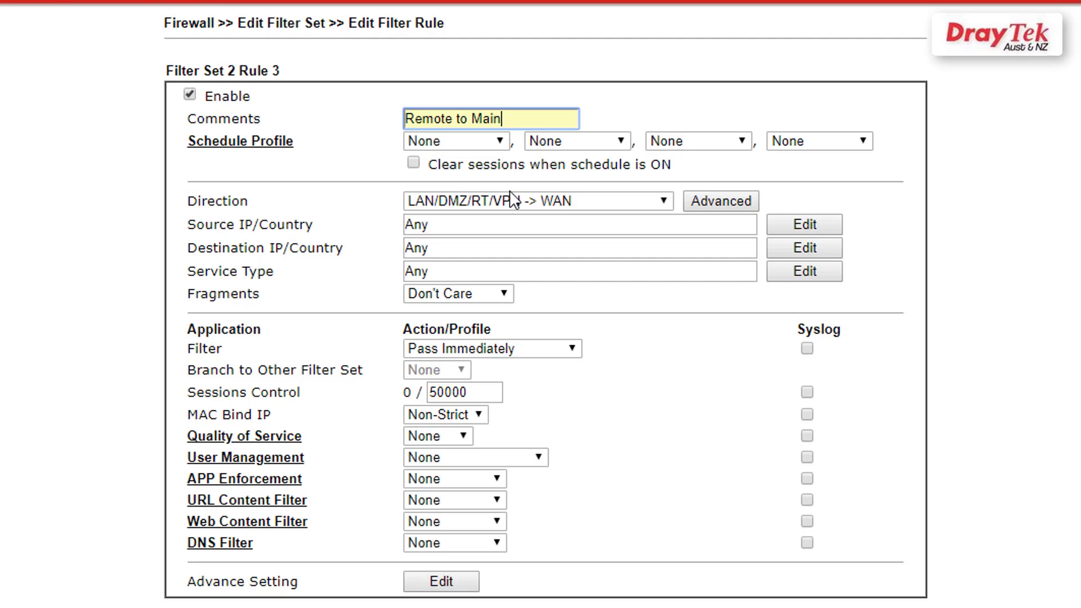
{"action": "left_click", "coordinate": [538, 201]}
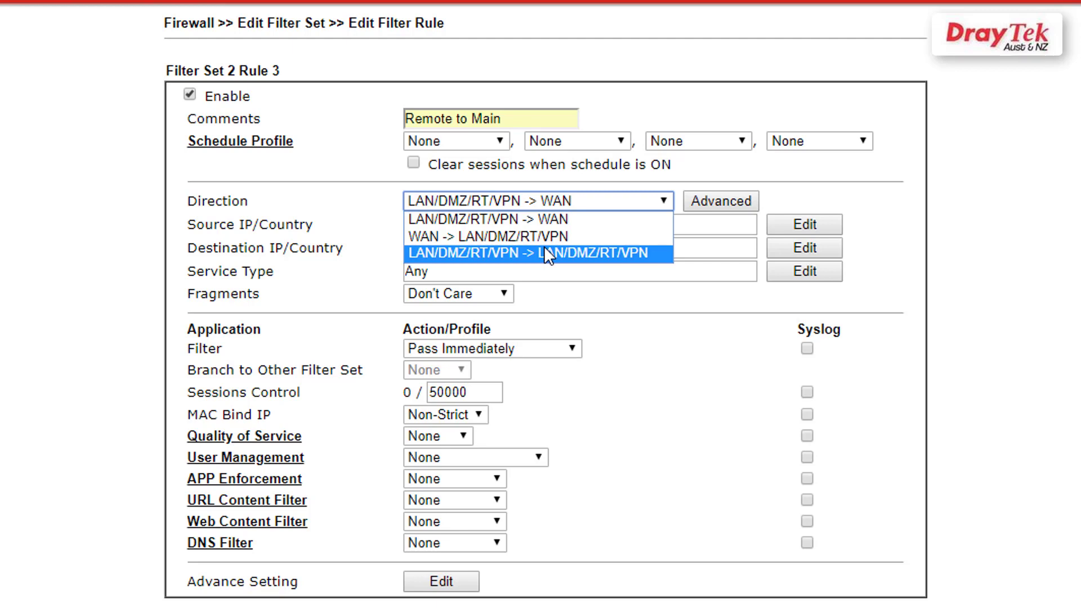
{"action": "left_click", "coordinate": [538, 253]}
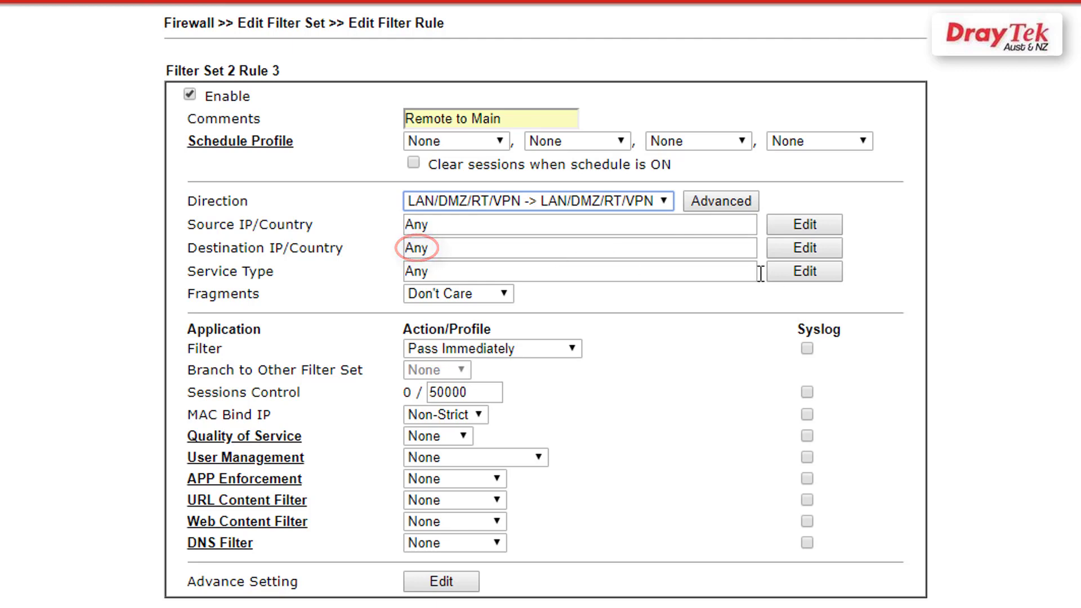
Step: Make rule 3's destination the 10.0.0.1 subnet with mask 255.255.255.0 / 24
{"action": "left_click", "coordinate": [804, 248]}
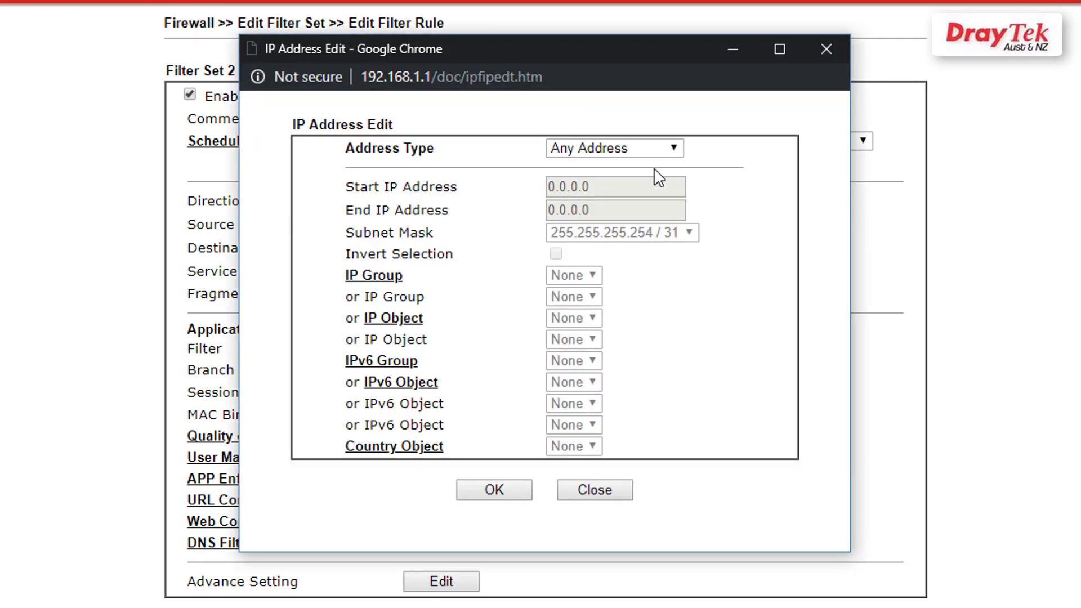
{"action": "left_click", "coordinate": [612, 148]}
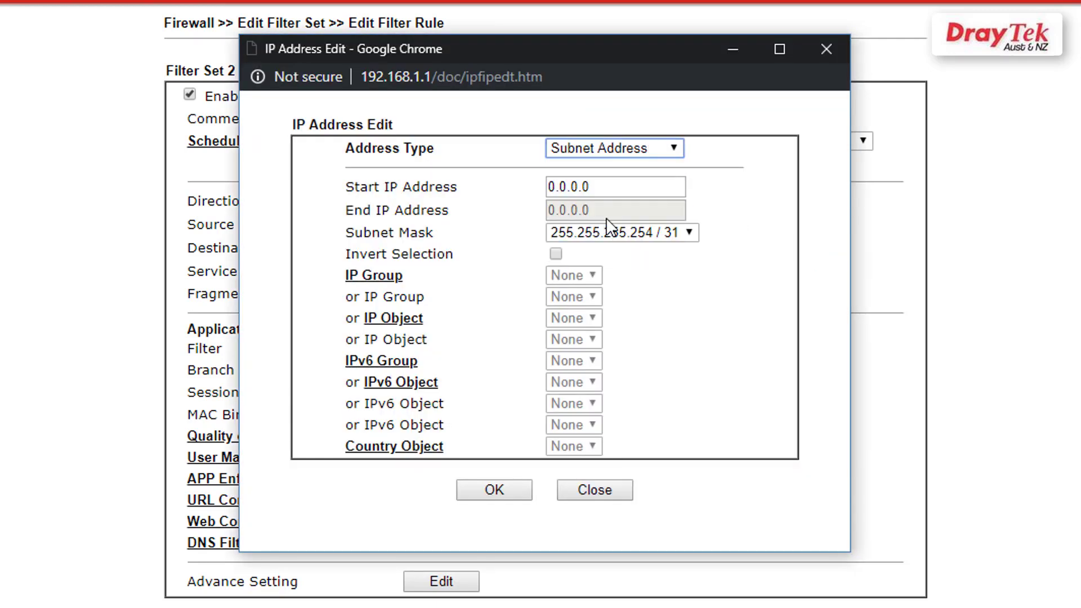
{"action": "type", "text": "10"}
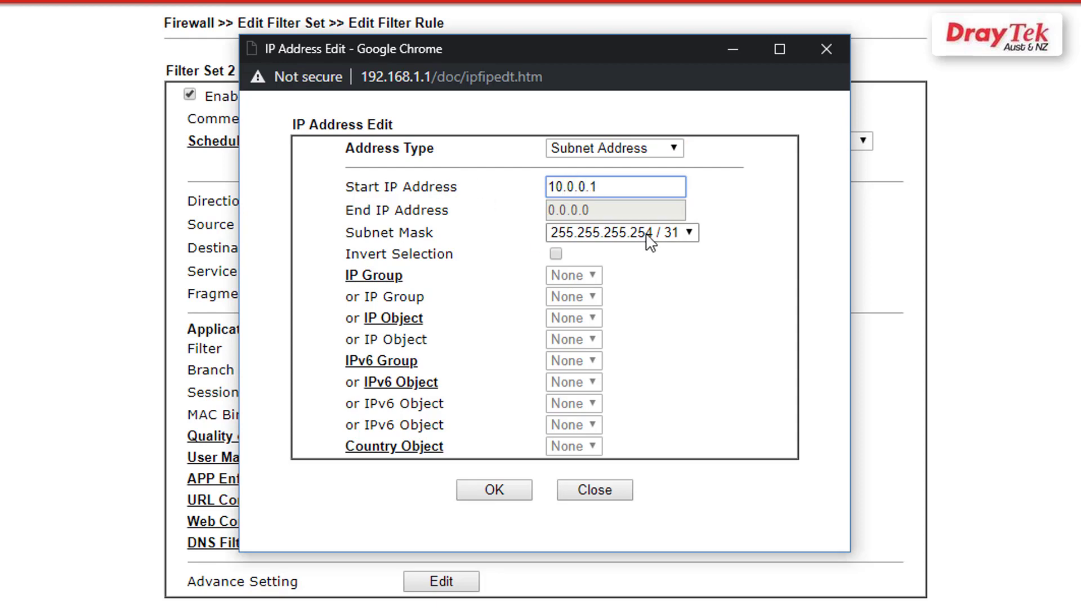
{"action": "left_click", "coordinate": [621, 232]}
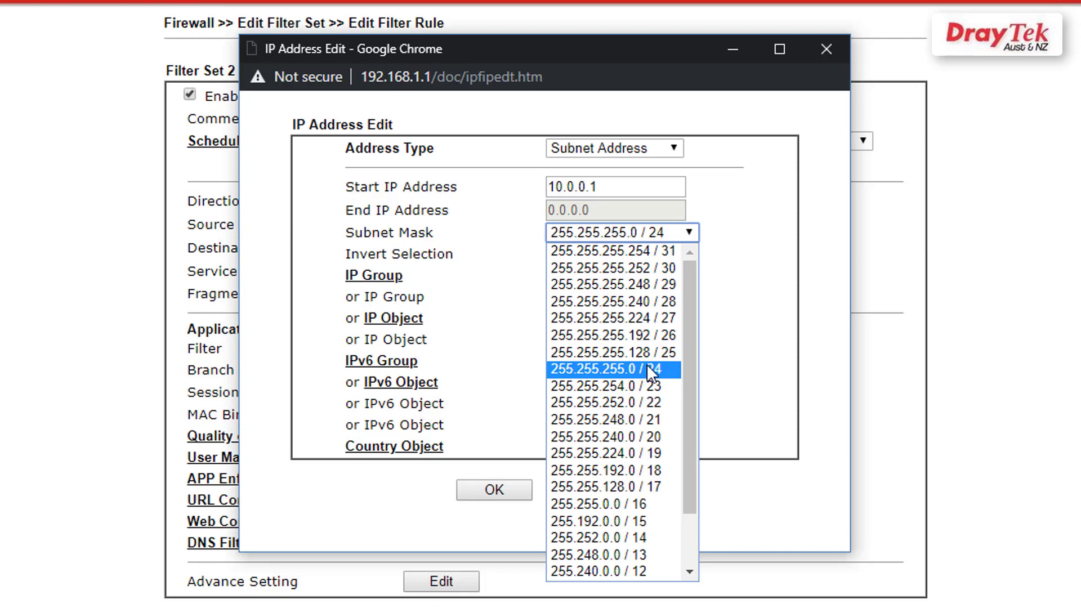
{"action": "left_click", "coordinate": [603, 369]}
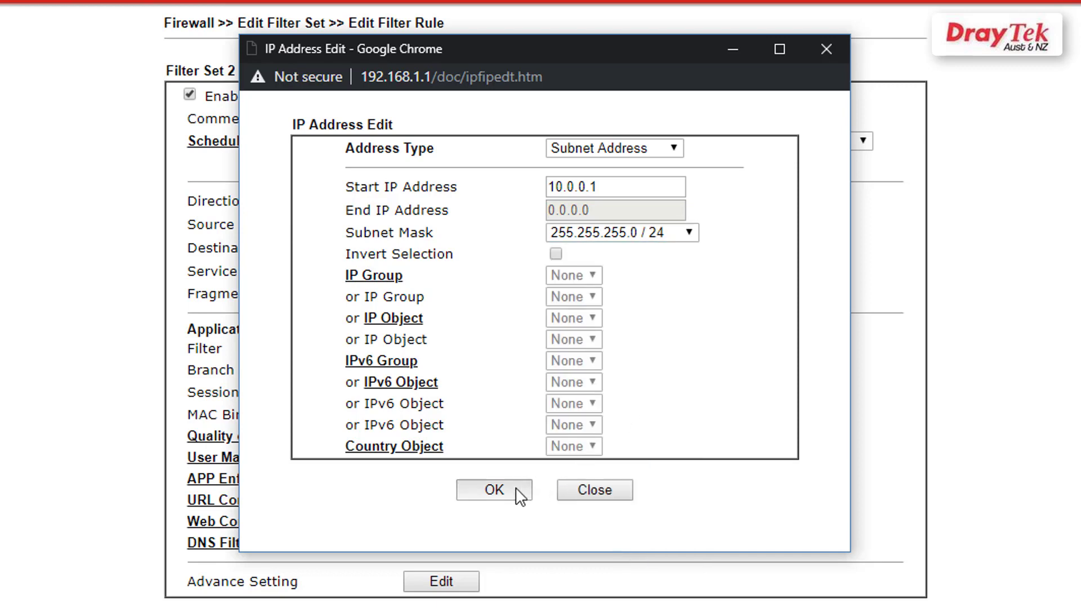
{"action": "left_click", "coordinate": [494, 490]}
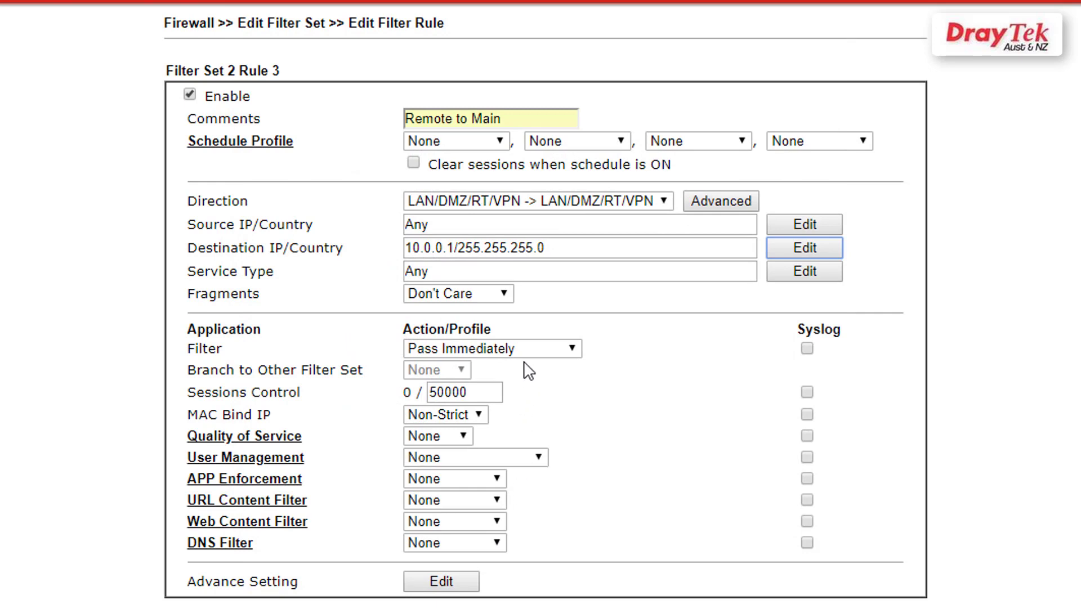
Step: Keep rule 3's filter action as Pass Immediately and save the rule
{"action": "left_click", "coordinate": [491, 348]}
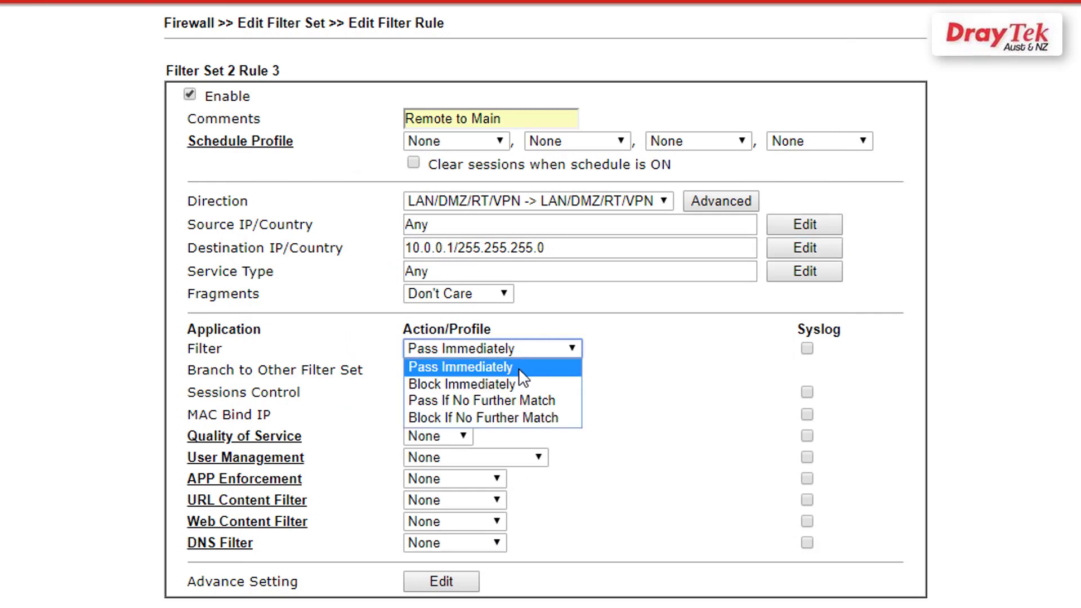
{"action": "left_click", "coordinate": [460, 366]}
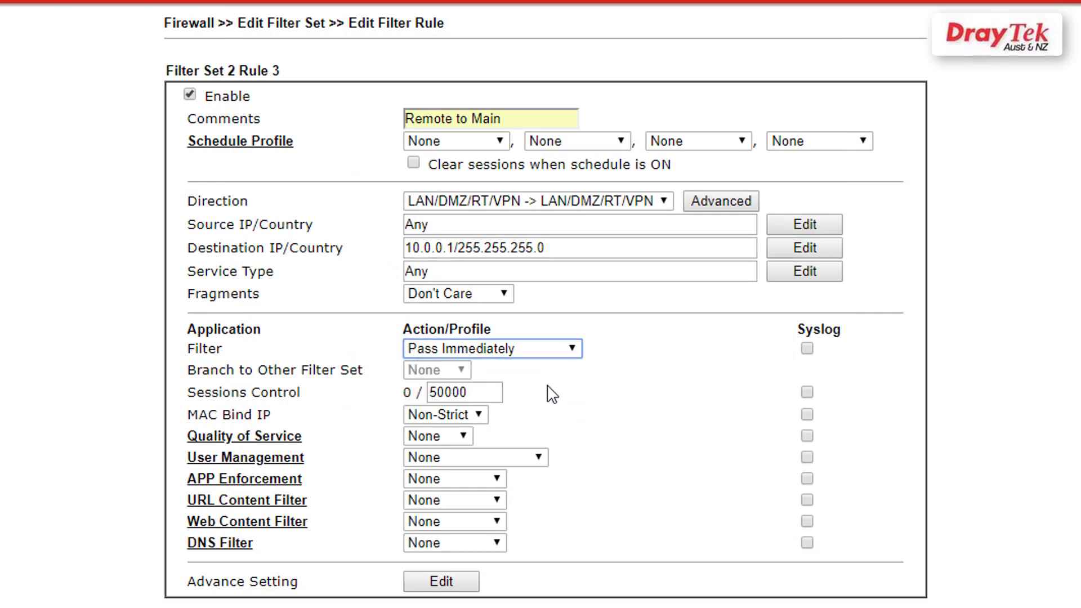
{"action": "scroll", "scroll_direction": "down", "scroll_amount": 3}
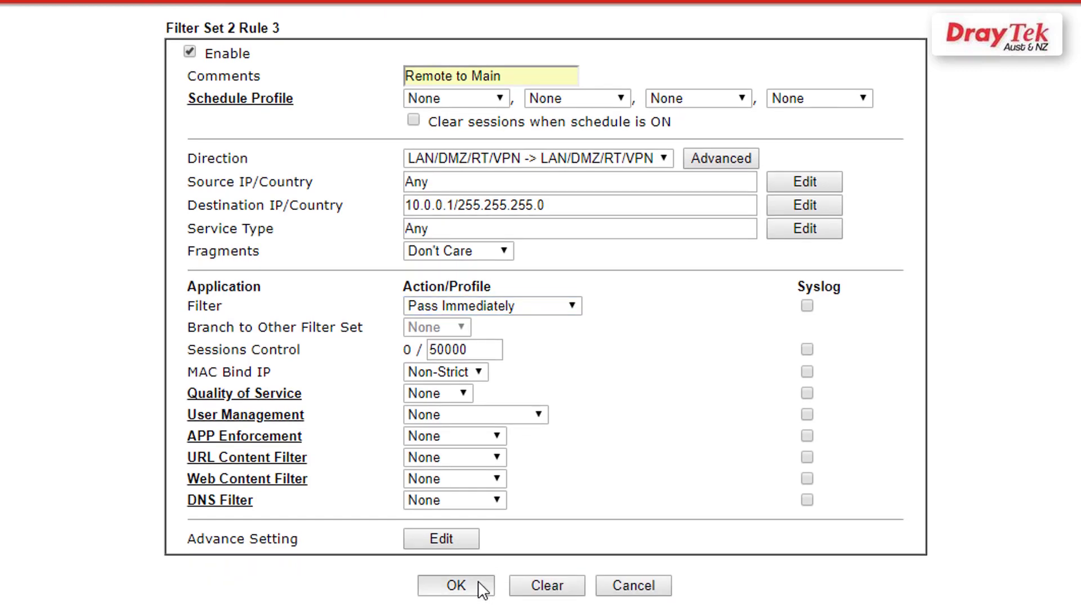
{"action": "left_click", "coordinate": [455, 586]}
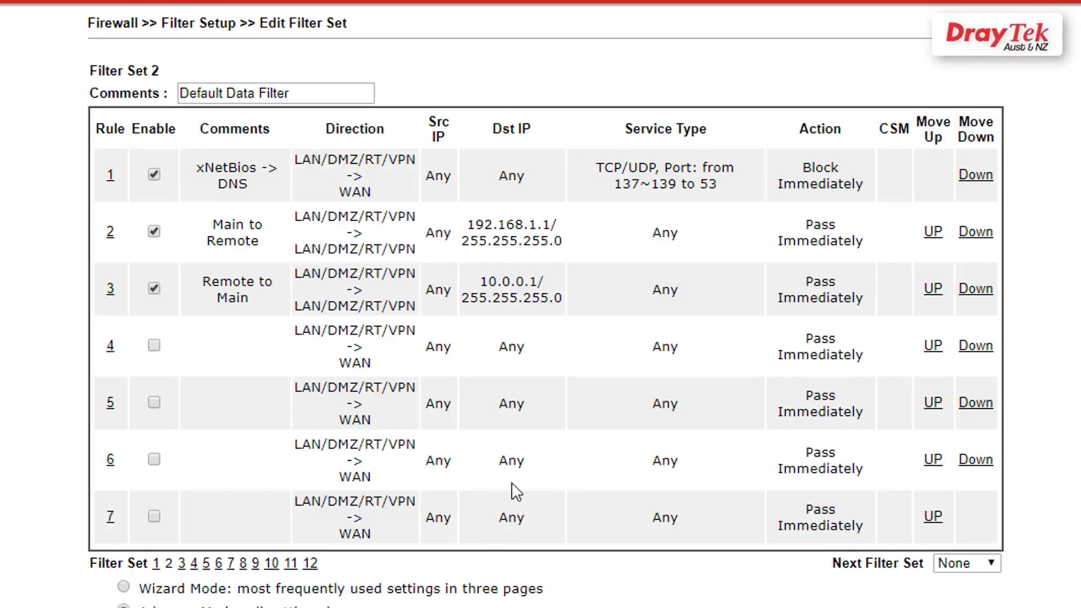